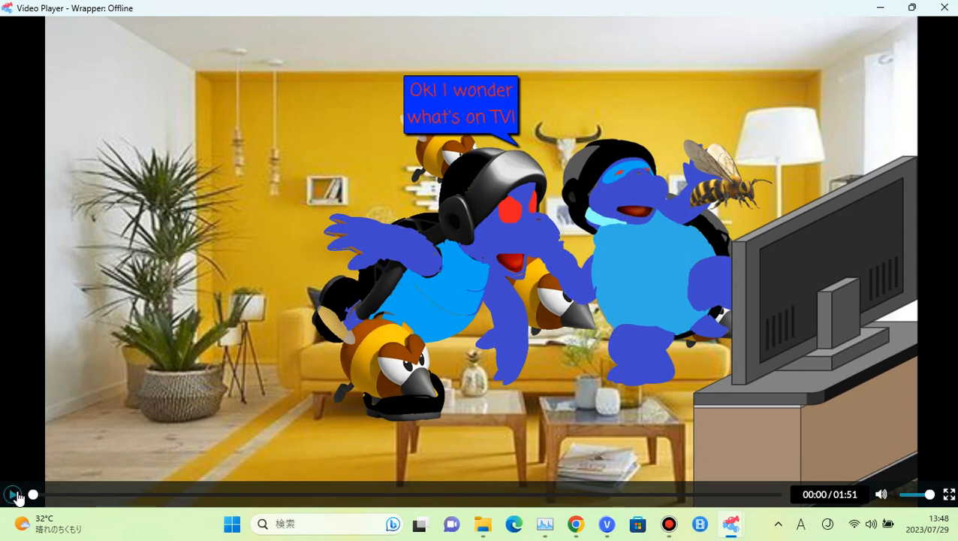
# - Start playback of the living-room cartoon so the 'Ok! I wonder what's on TV!' bubble appears
pyautogui.click(12, 495)
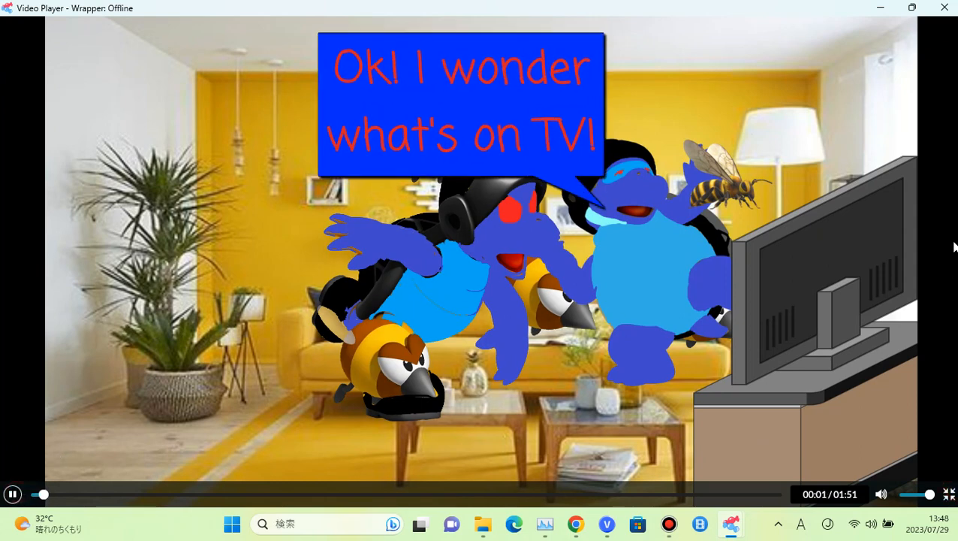